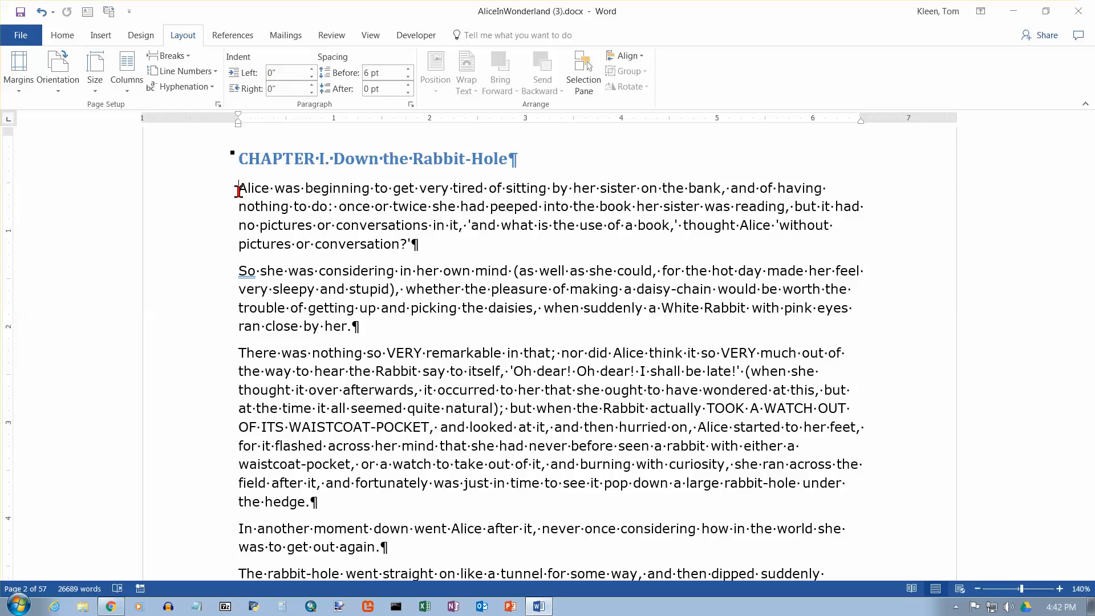
mouse_move(263, 226)
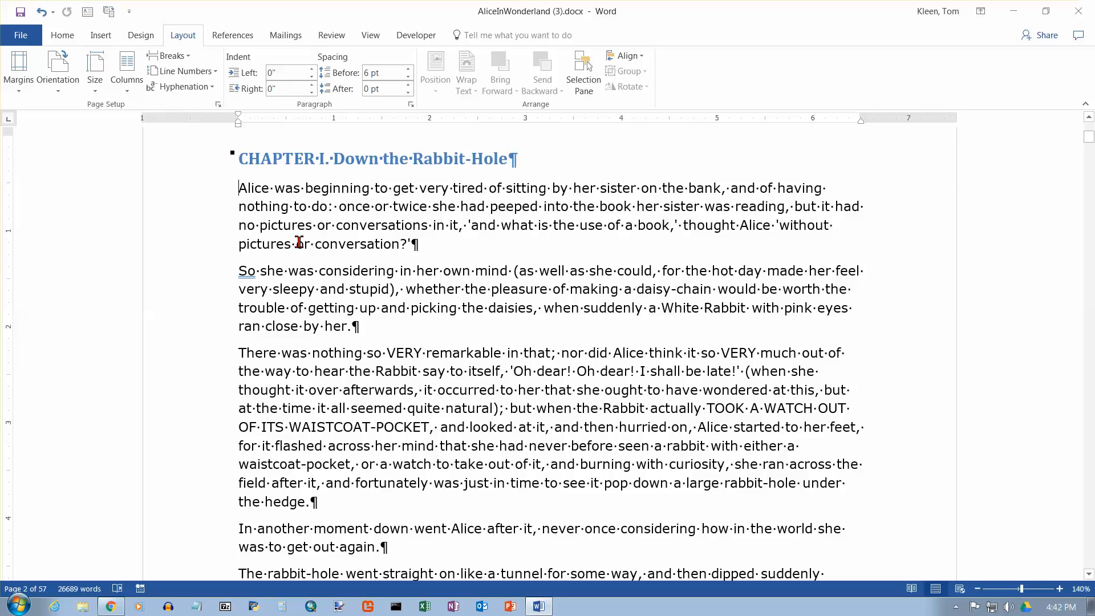
mouse_move(127, 72)
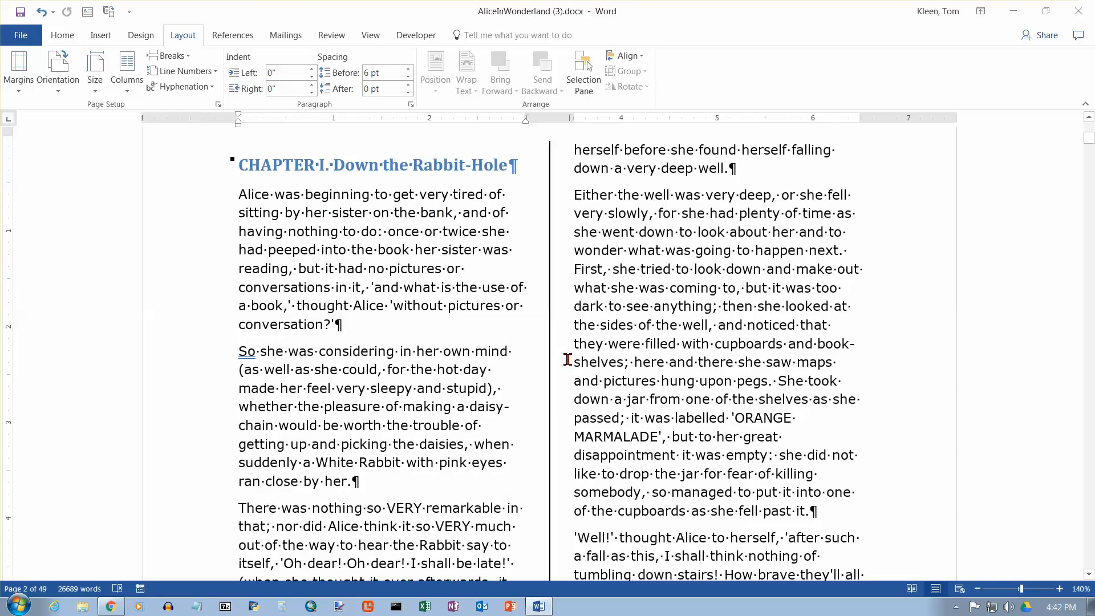
Insert a column break after the 'ran close by her.' paragraph
scroll("down", 3)
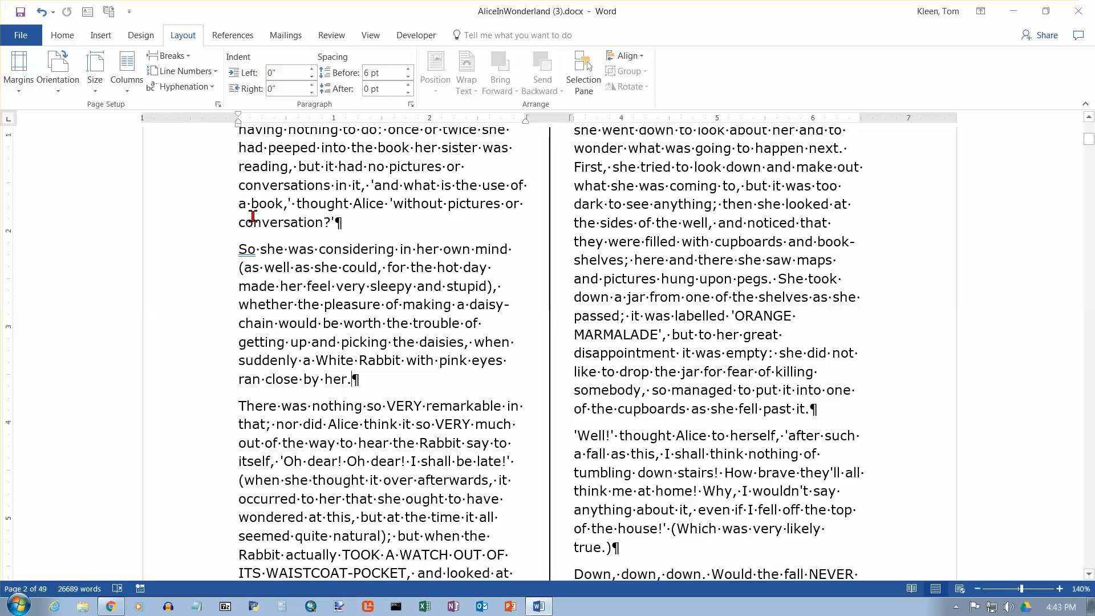
left_click(169, 56)
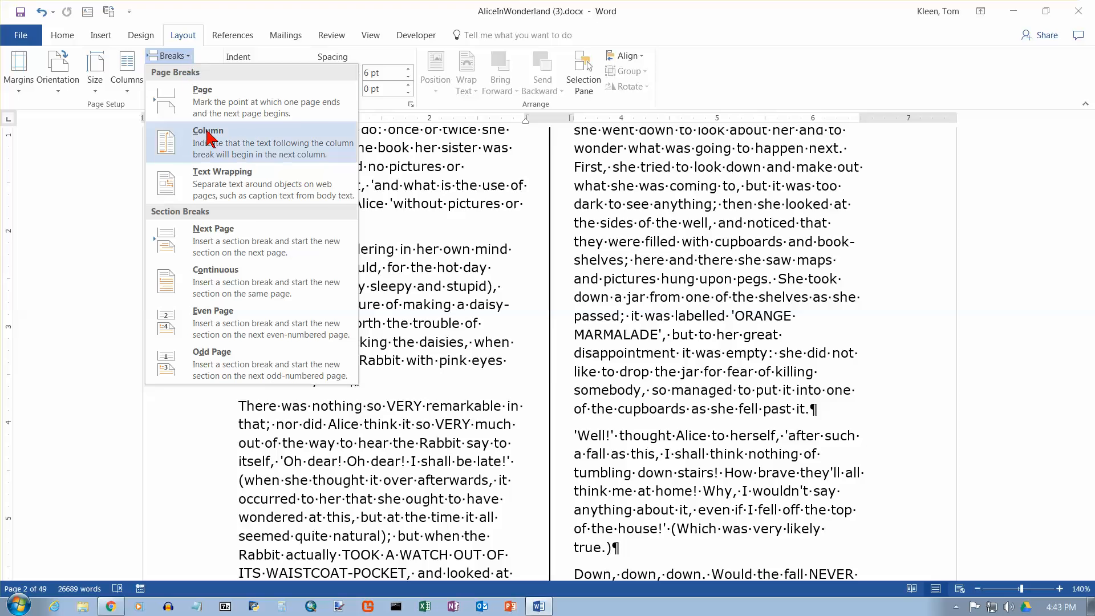
left_click(208, 142)
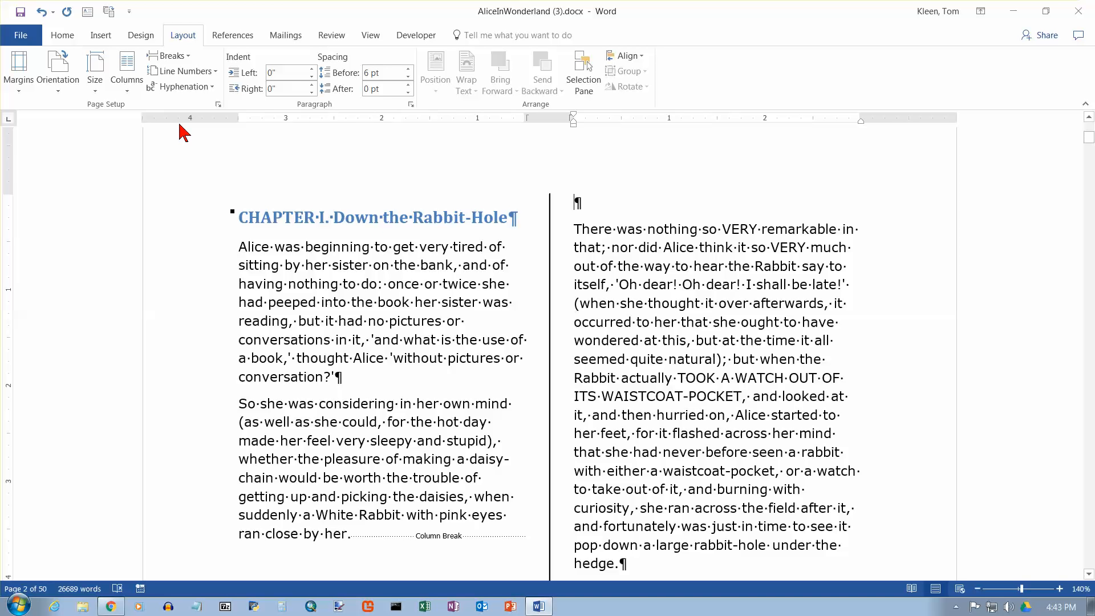
Insert a column break before 'There was nothing so VERY remarkable' so the right column begins there
scroll("down", 3)
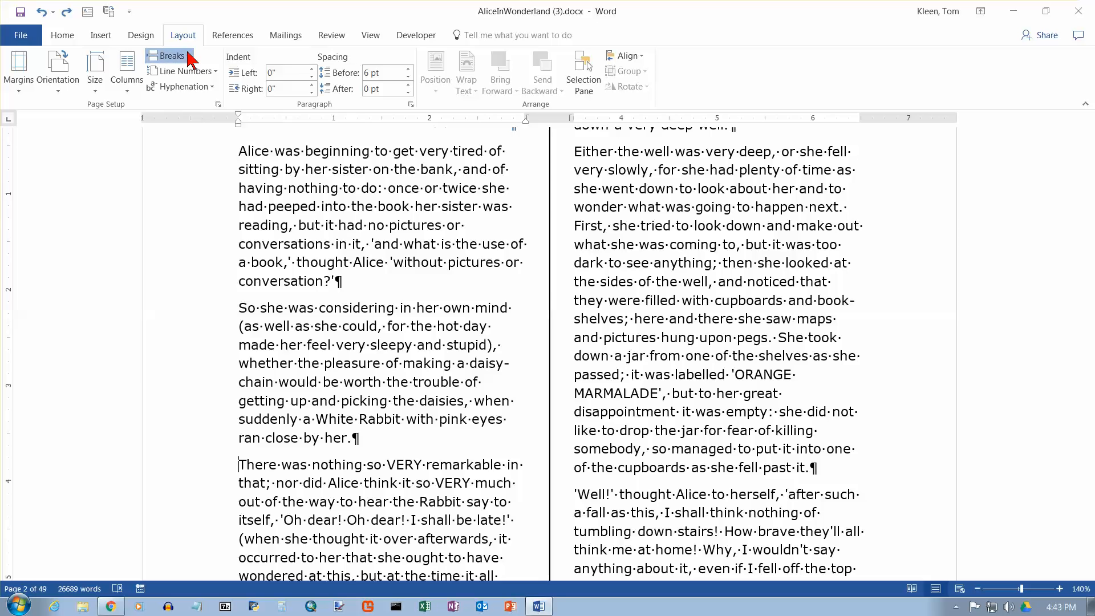
left_click(171, 56)
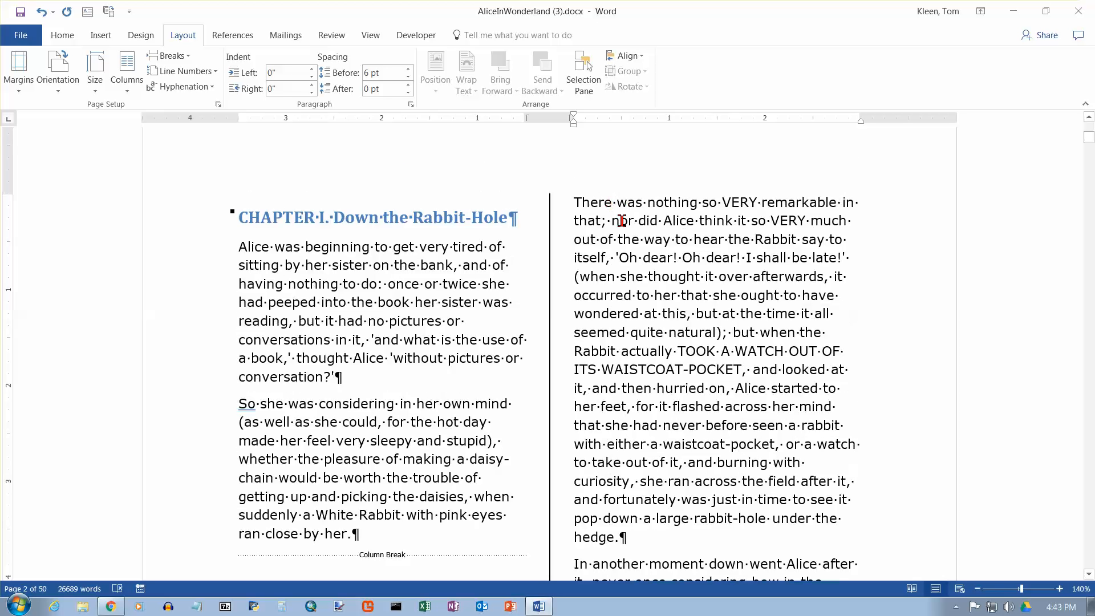
left_click(826, 202)
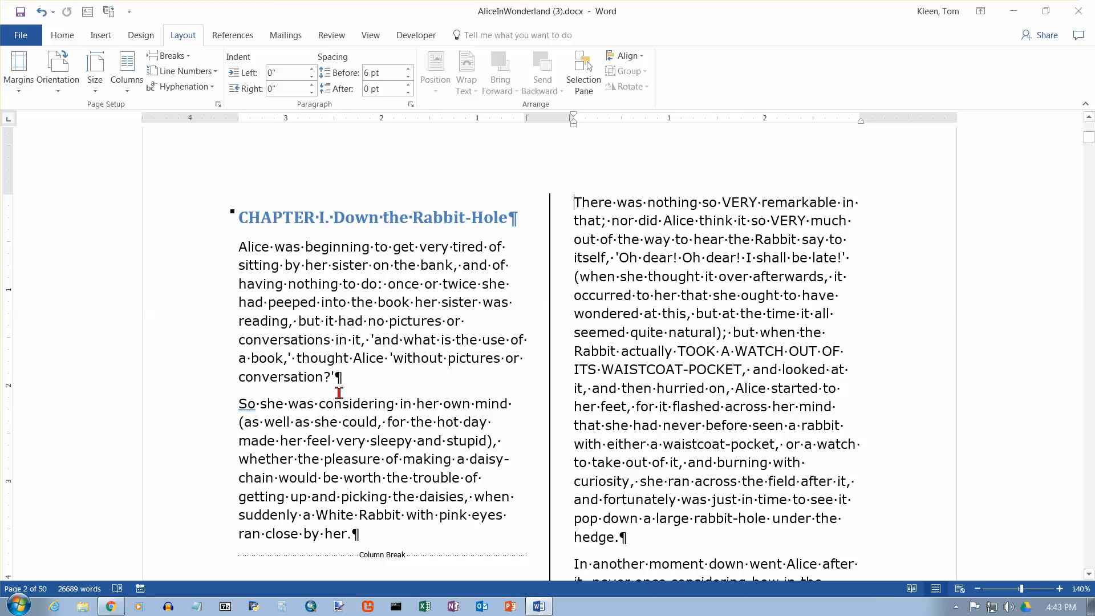
double_click(358, 404)
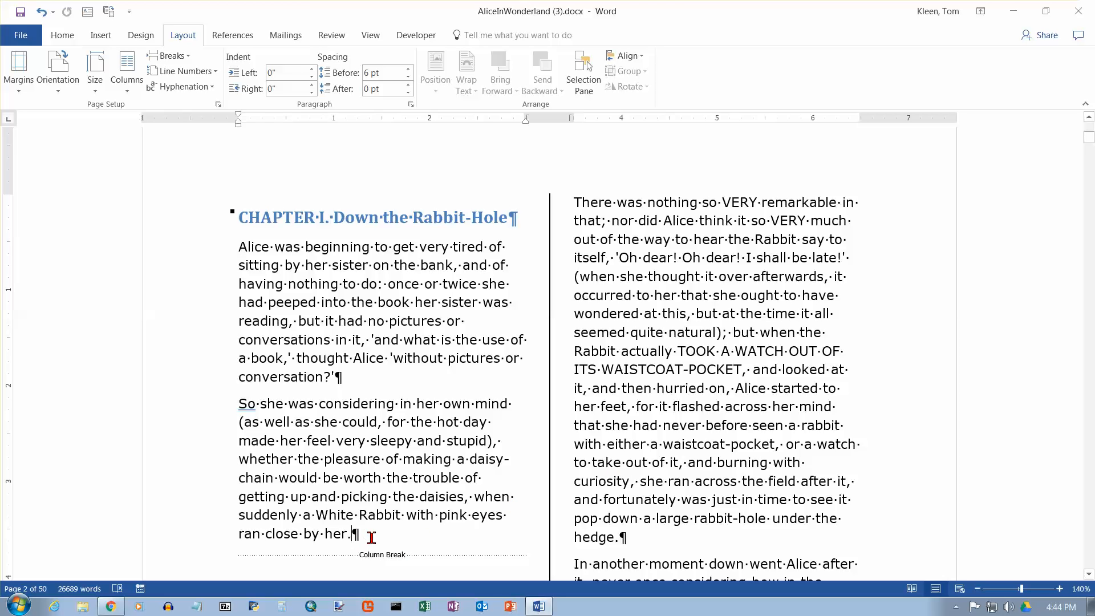
mouse_move(368, 535)
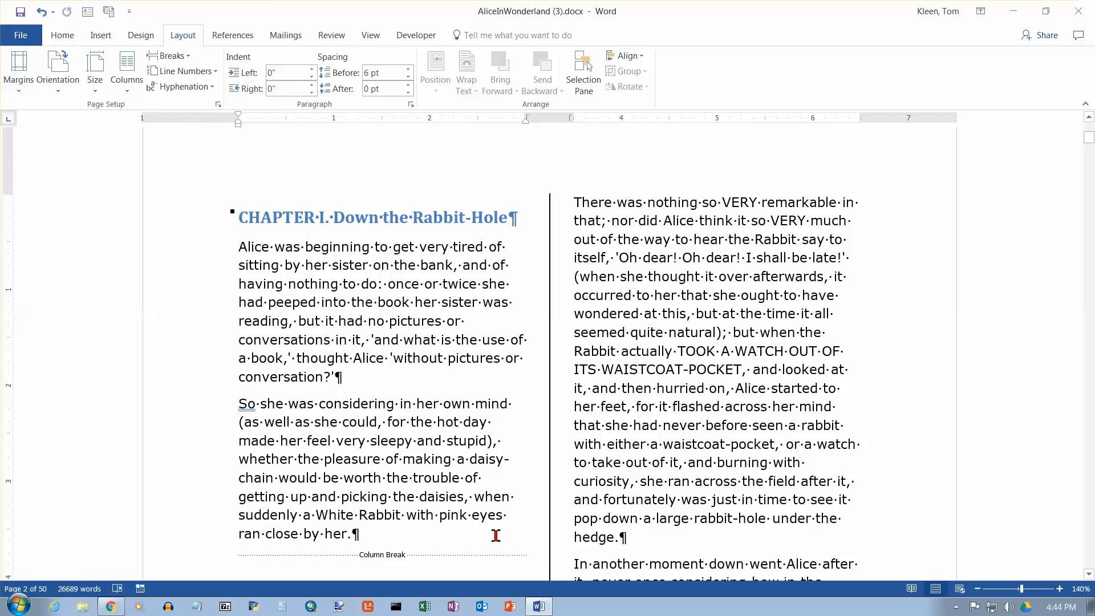
scroll("down", 3)
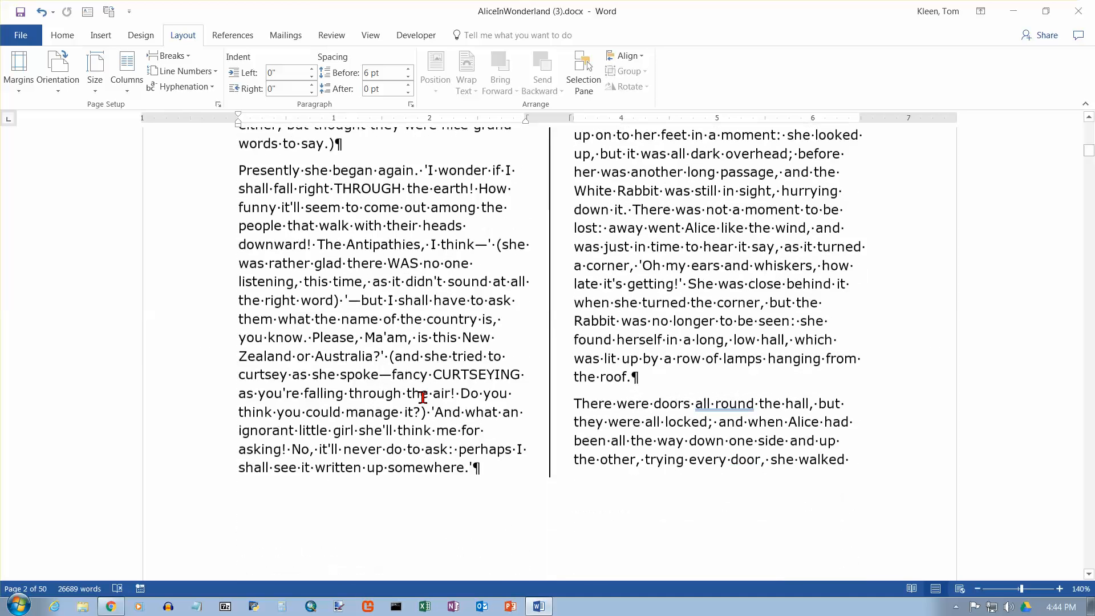
scroll("down", 3)
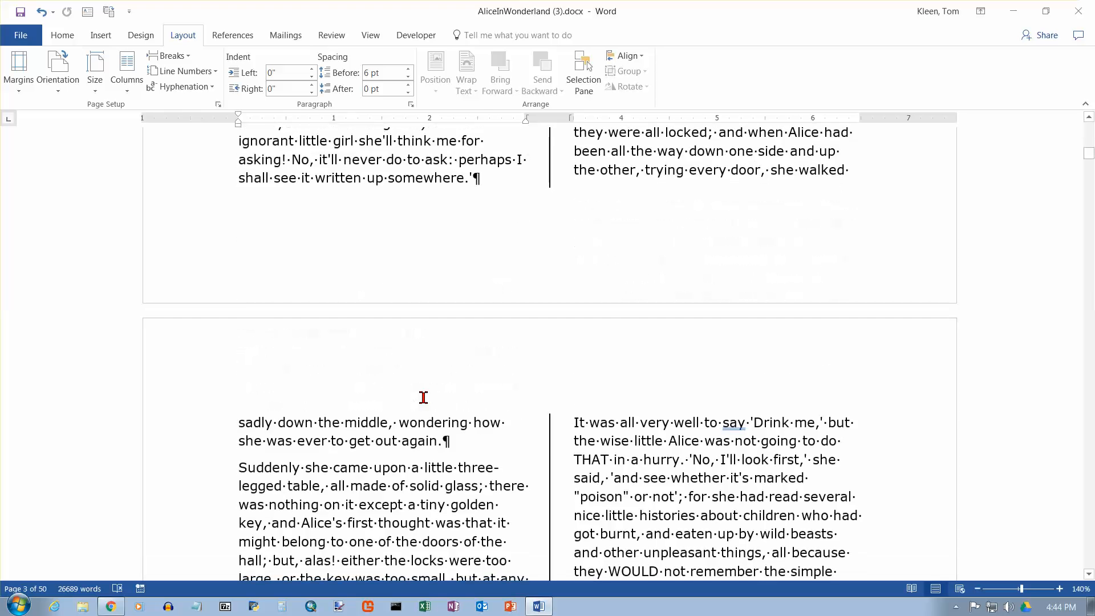
scroll("down", 3)
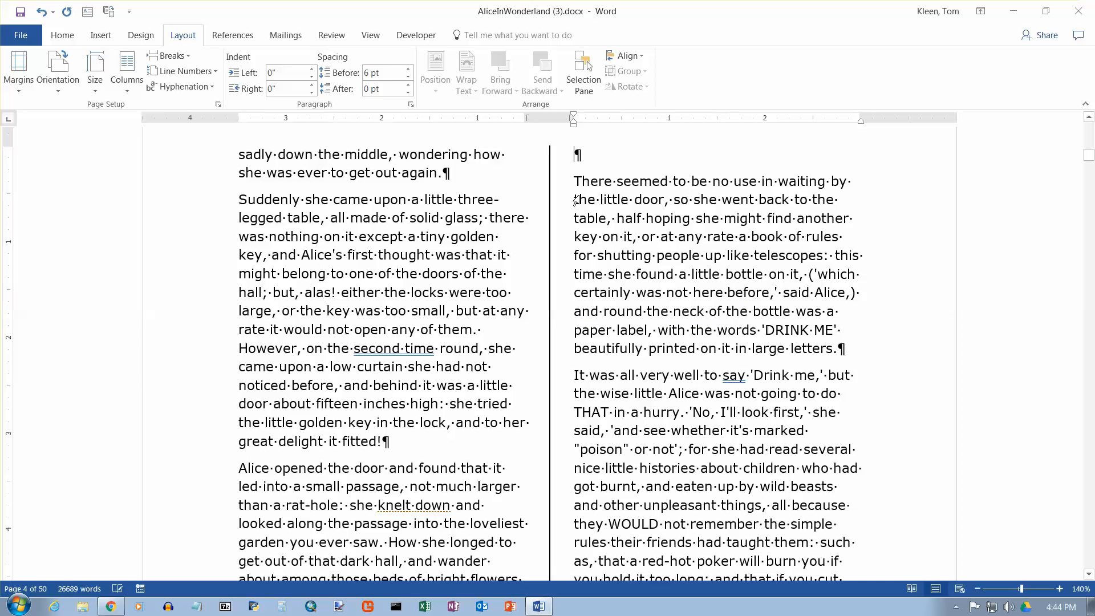
scroll("down", 3)
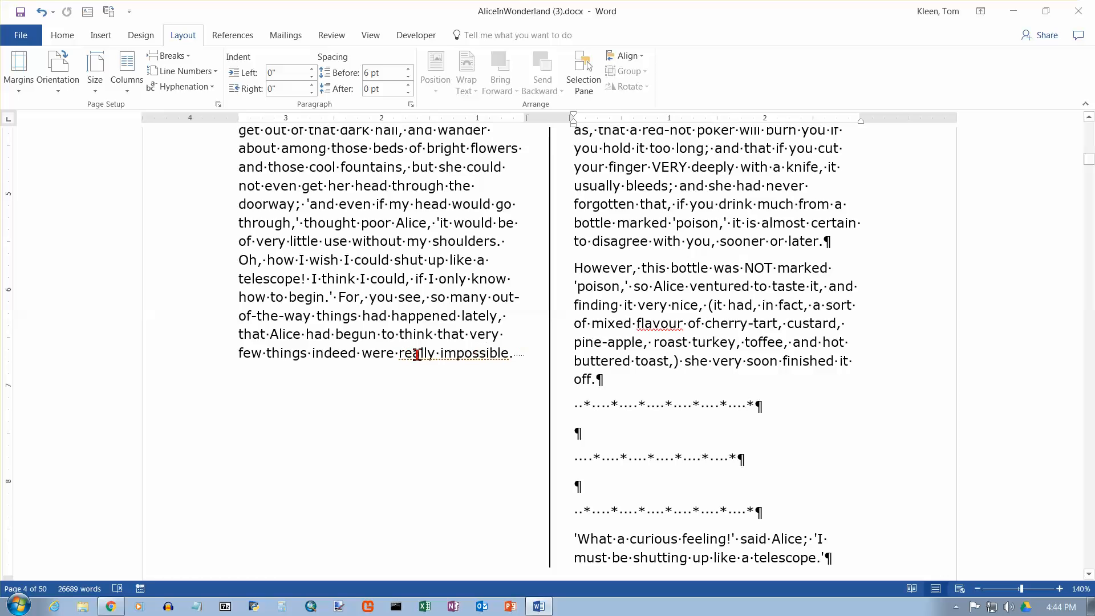
mouse_move(519, 352)
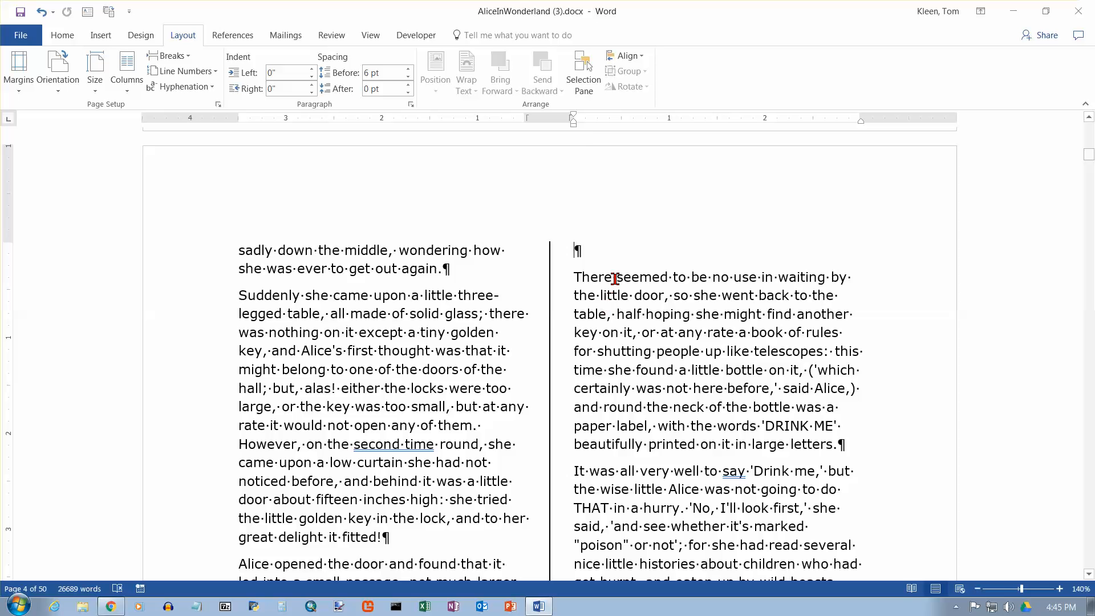
Scroll down to page 4 and its 'There seemed to be no use in waiting' paragraph
scroll("down", 3)
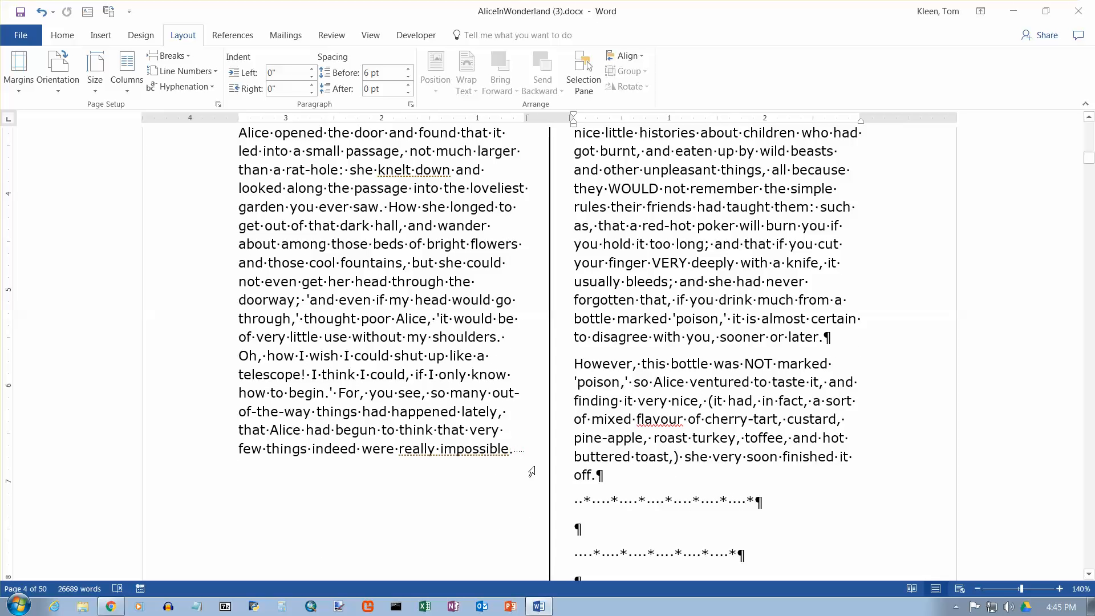
mouse_move(439, 411)
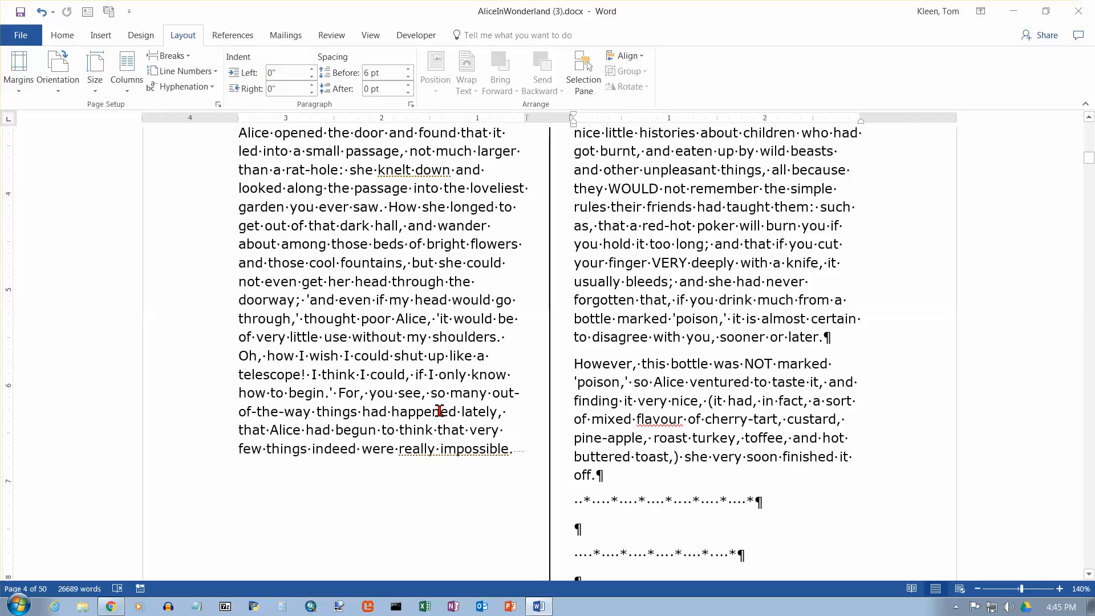
mouse_move(383, 373)
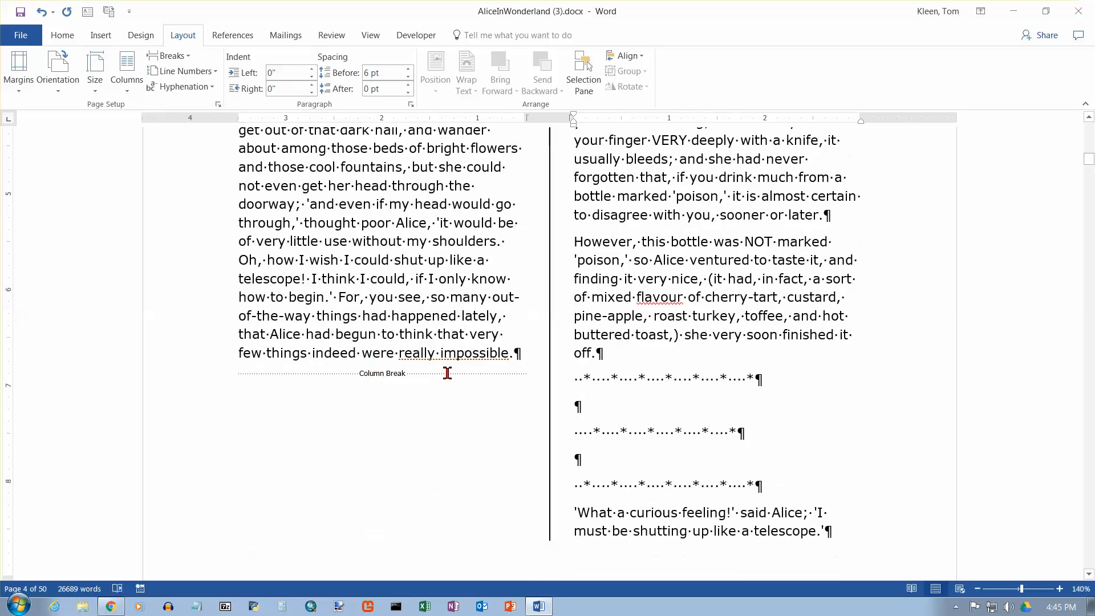
mouse_move(517, 369)
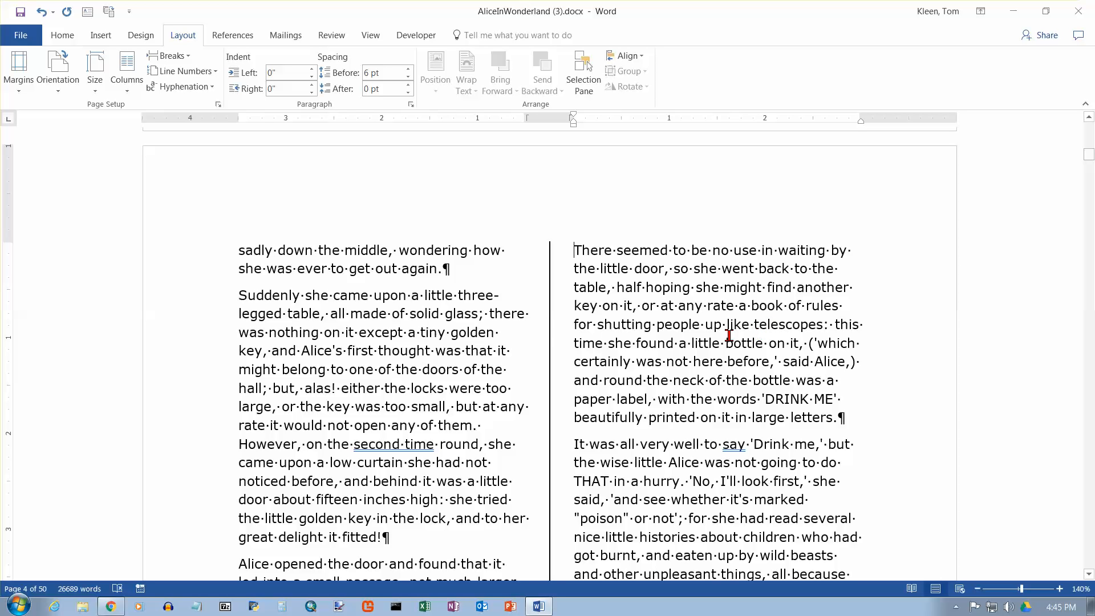
mouse_move(482, 301)
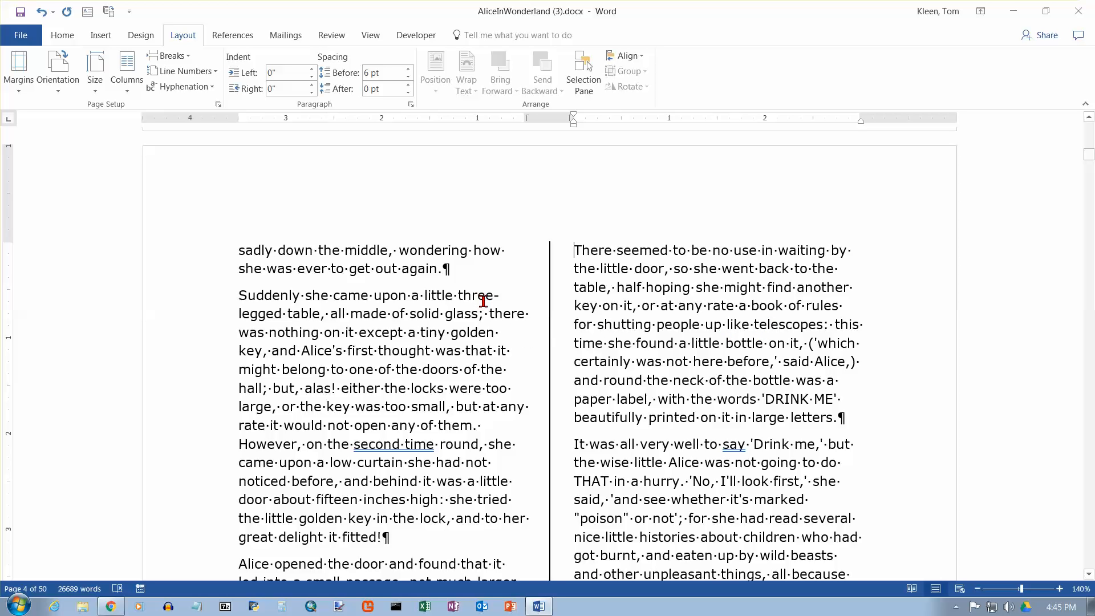